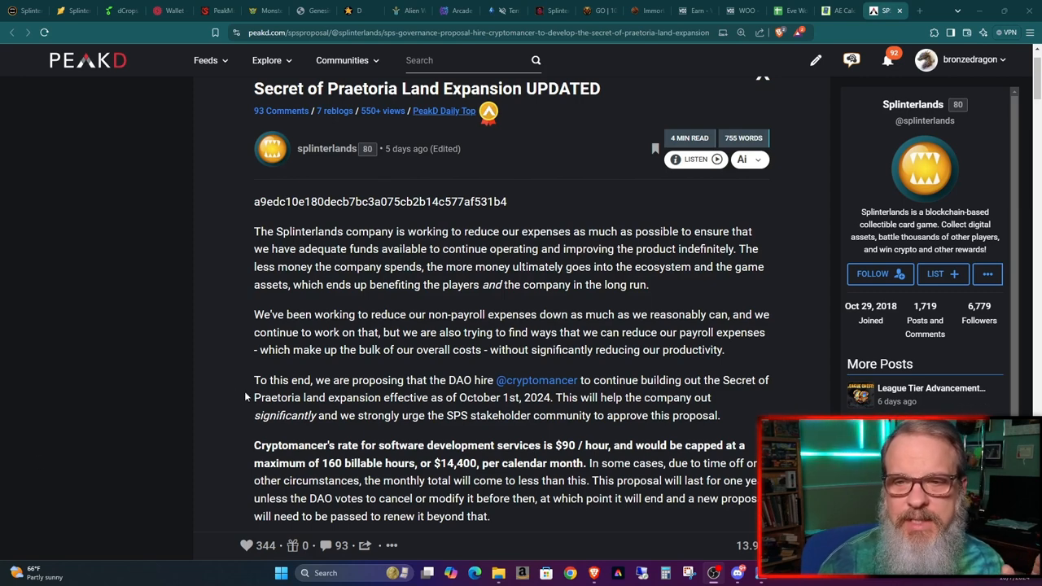
scroll("down", 3)
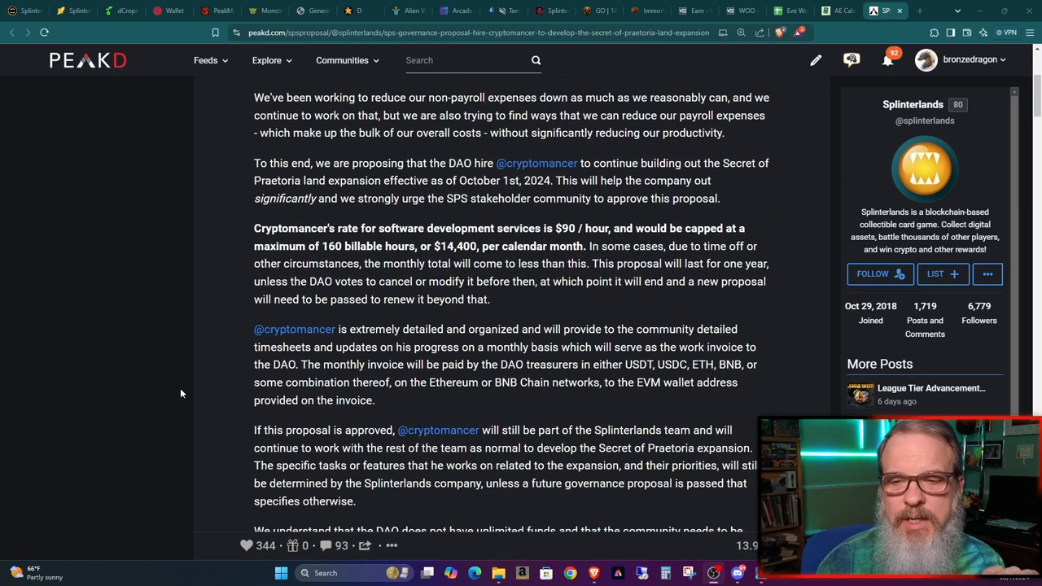
mouse_move(176, 388)
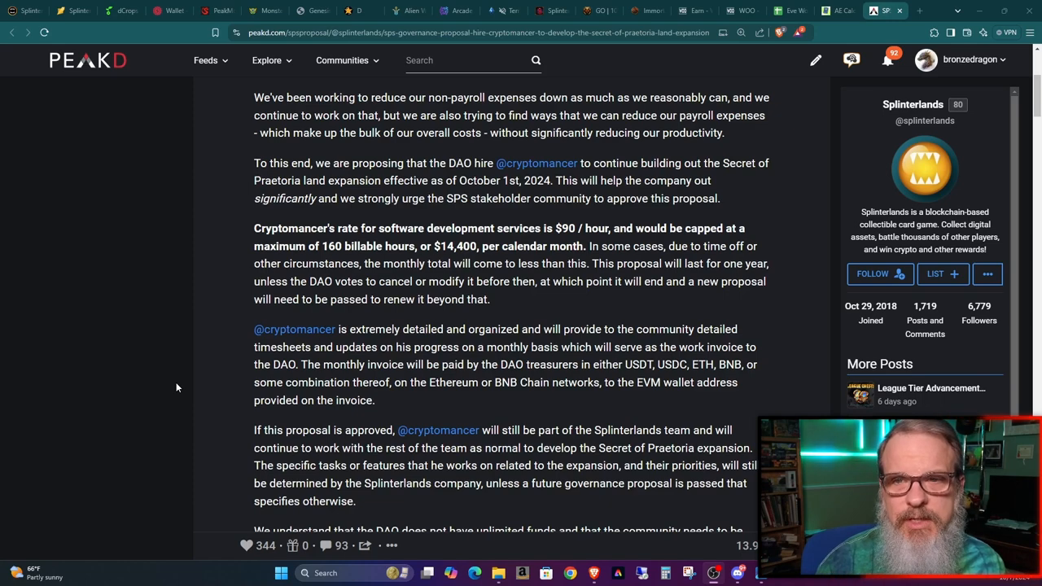
scroll("down", 3)
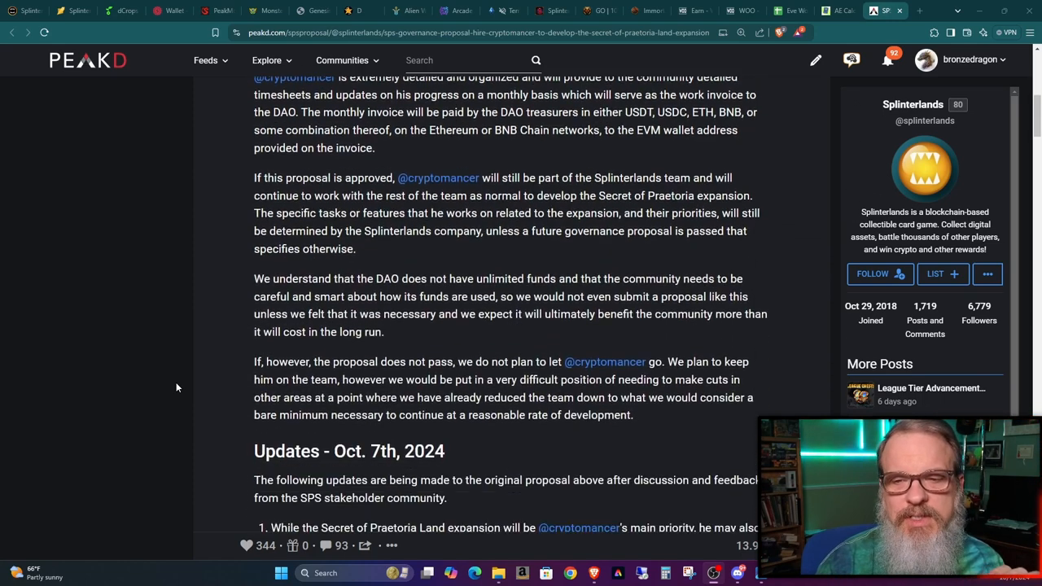
scroll("down", 3)
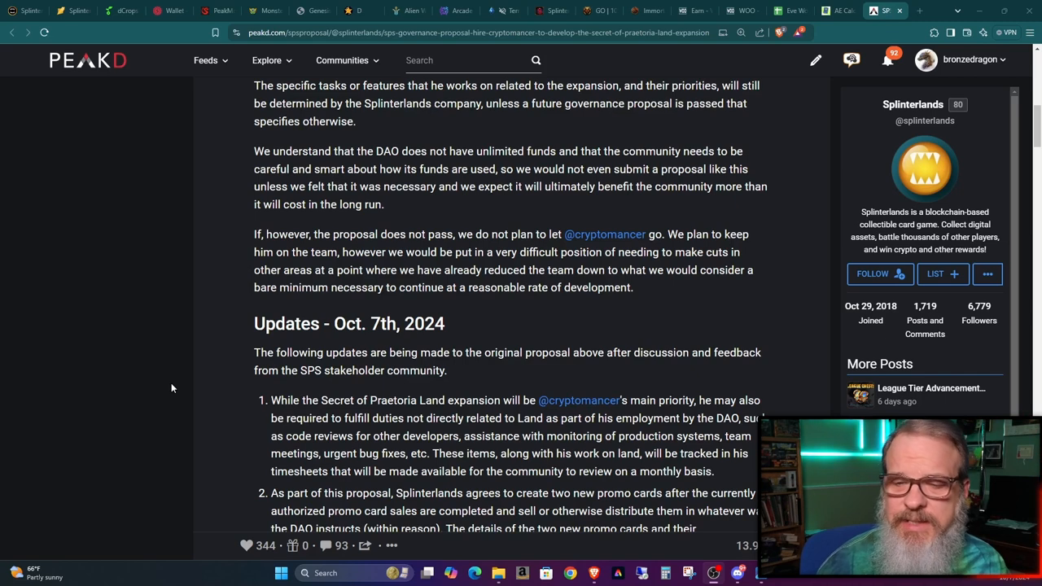
mouse_move(215, 398)
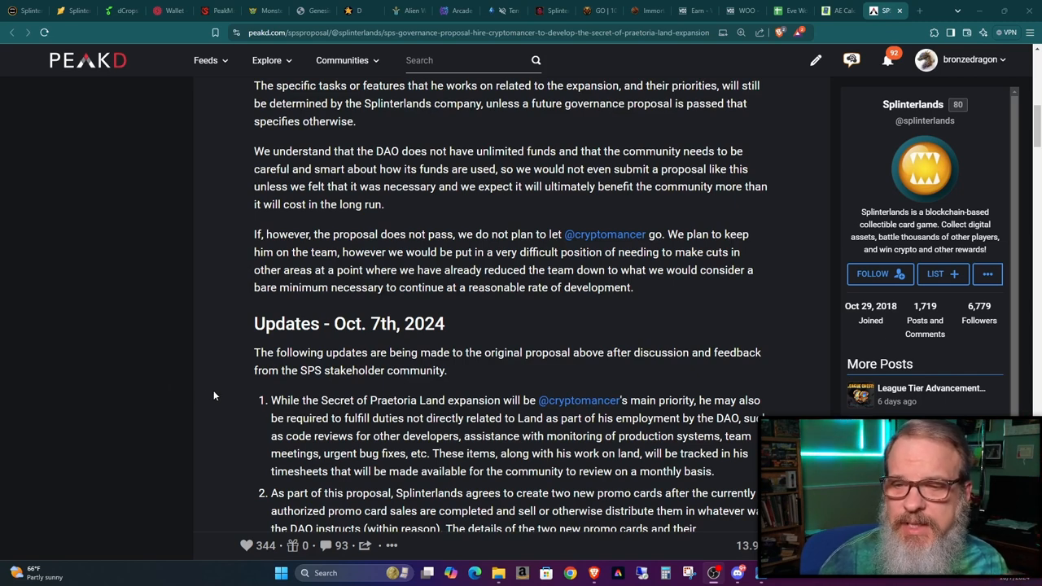
scroll("down", 3)
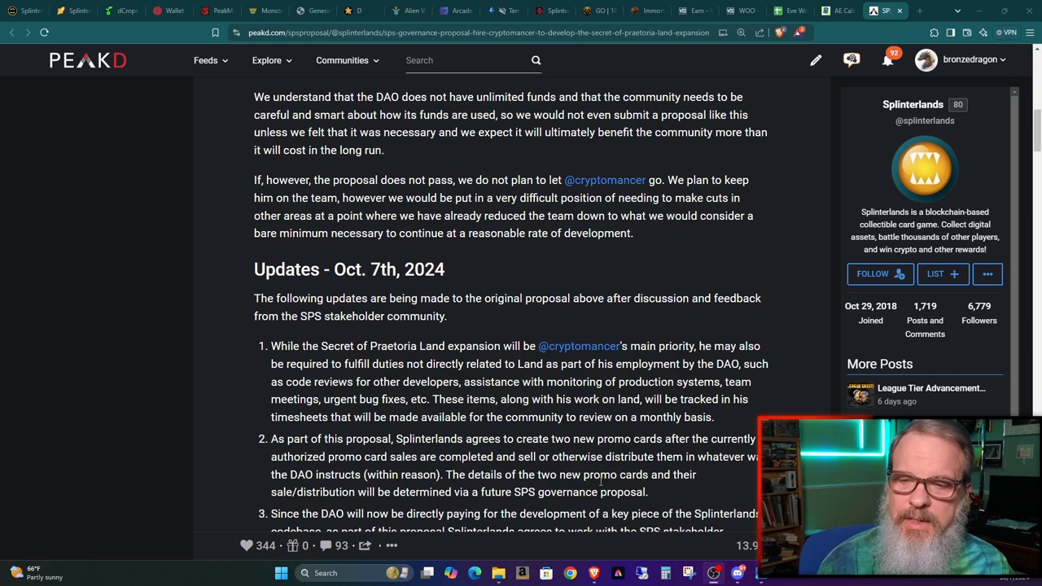
scroll("down", 3)
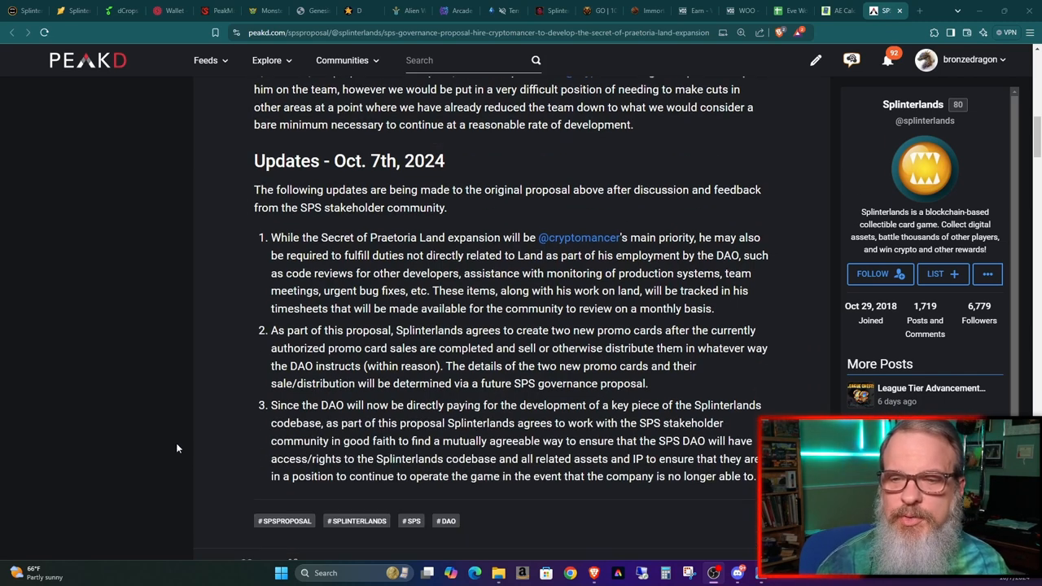